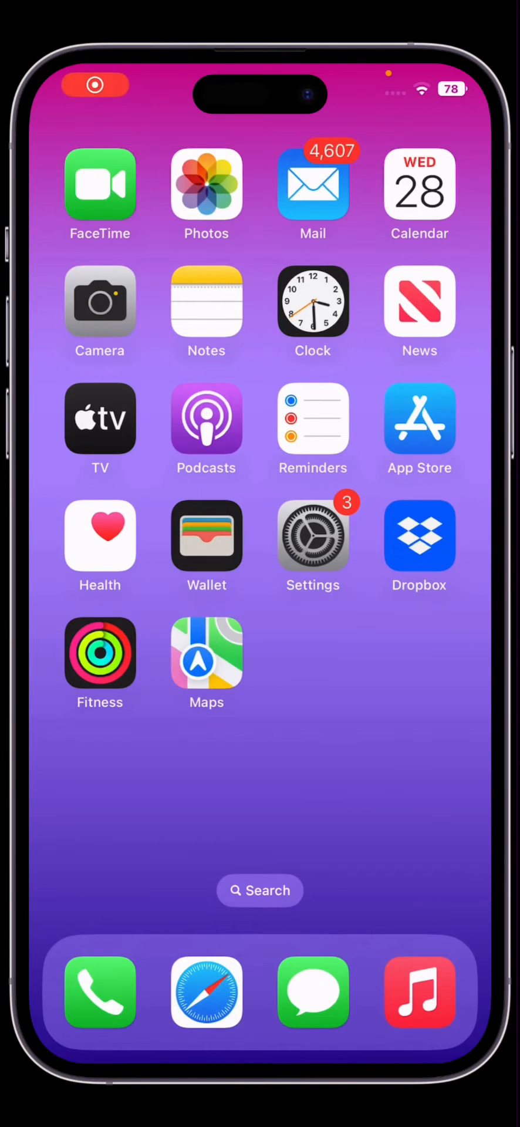
Navigate Settings to VPN & Device Management and view the iOS 16 Beta Software Profile details
left_click(312, 535)
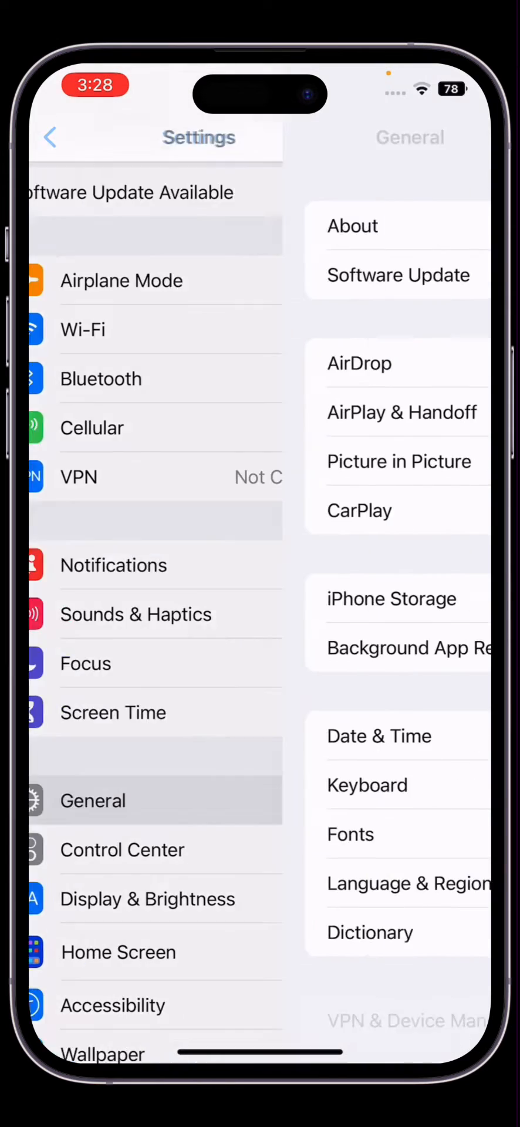
left_click(397, 274)
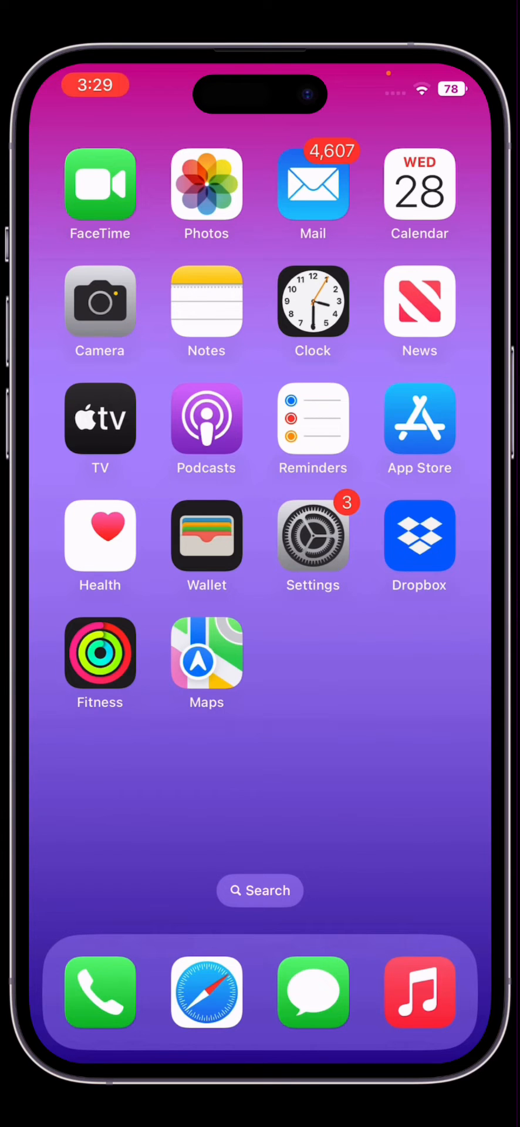
left_click(312, 535)
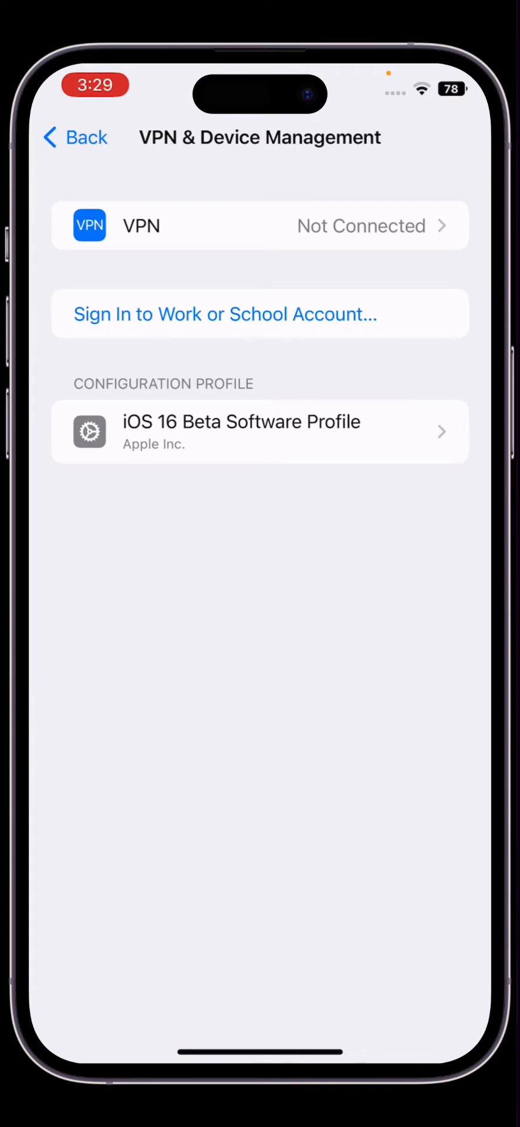
left_click(260, 431)
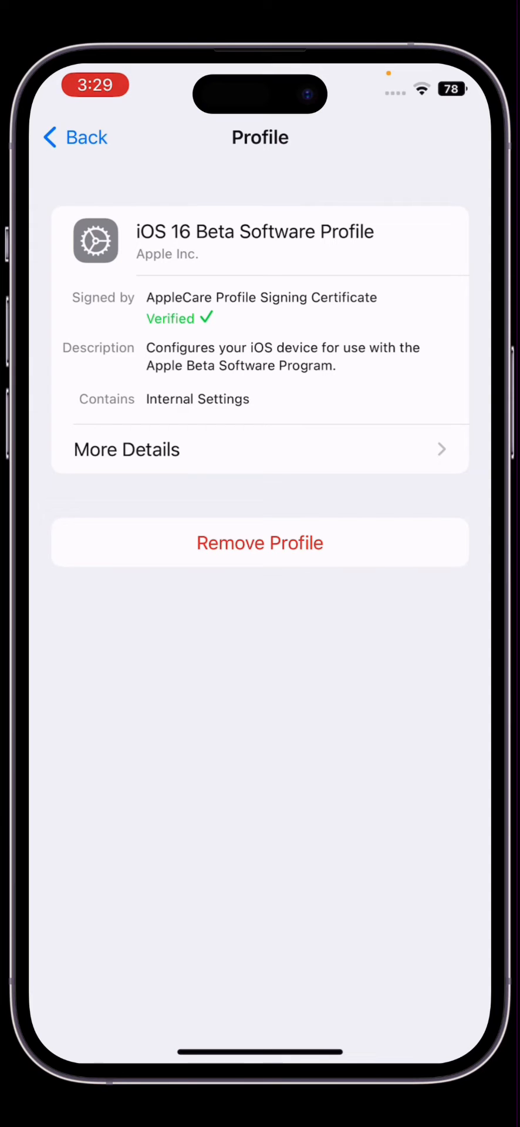
Remove the iOS 16 beta profile, decline restarting now, and confirm iOS 16.0.2 is up to date
left_click(259, 542)
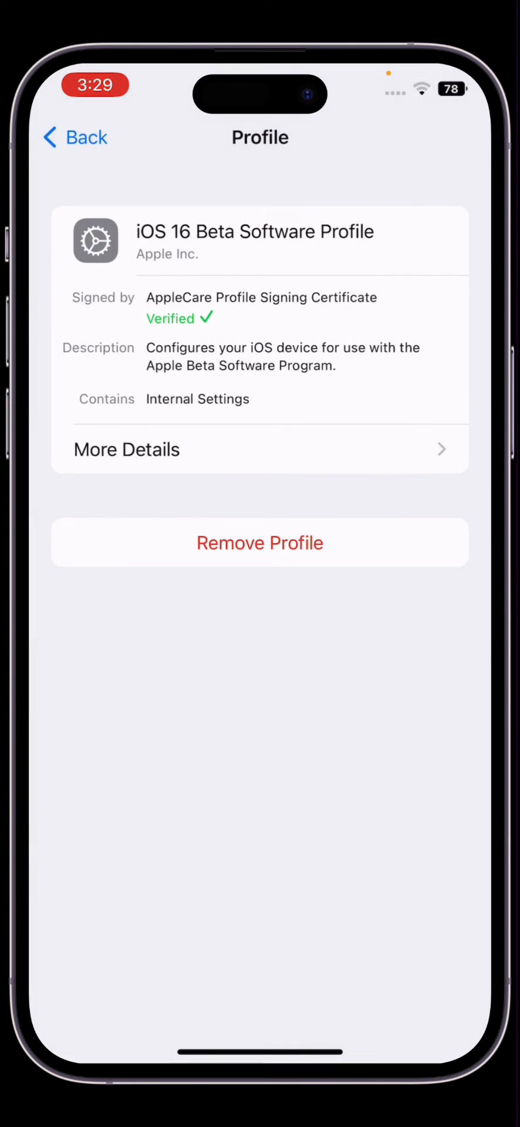
left_click(259, 542)
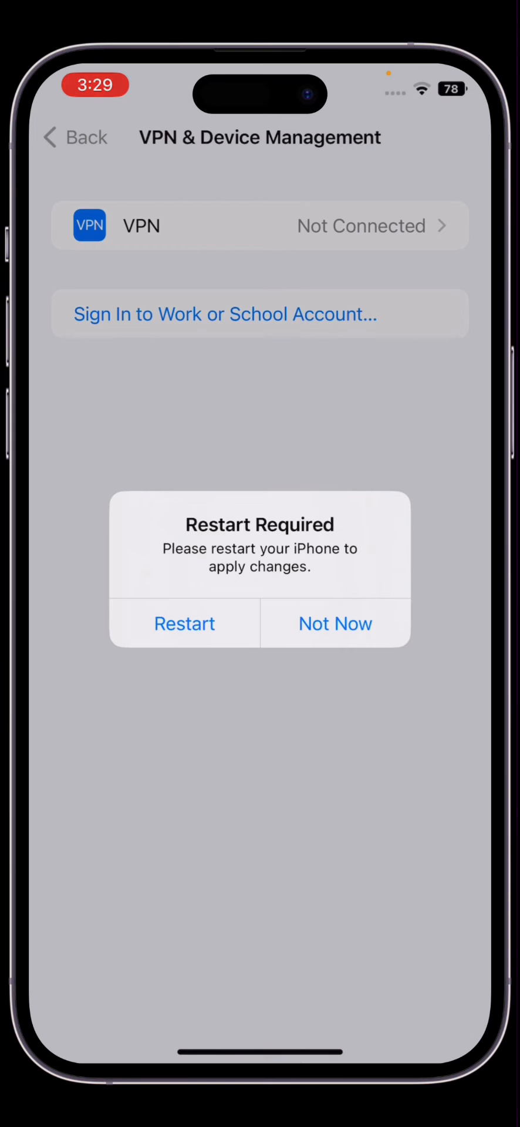
left_click(335, 624)
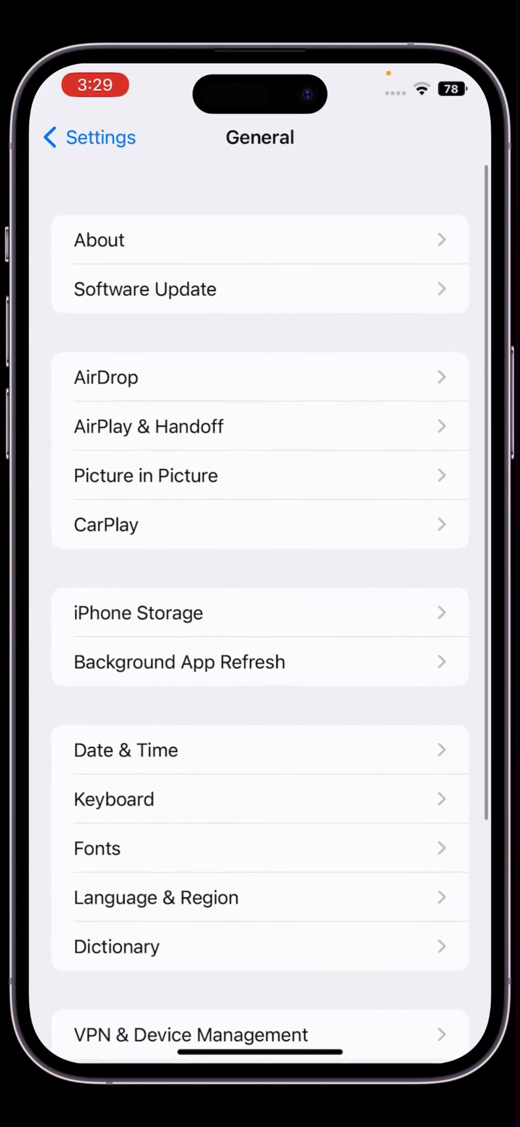
left_click(145, 289)
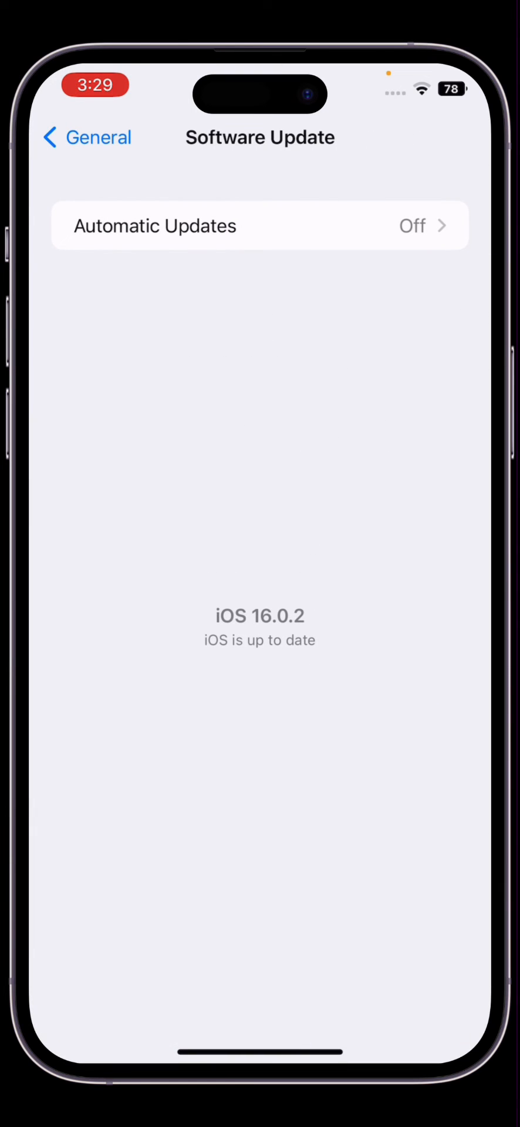